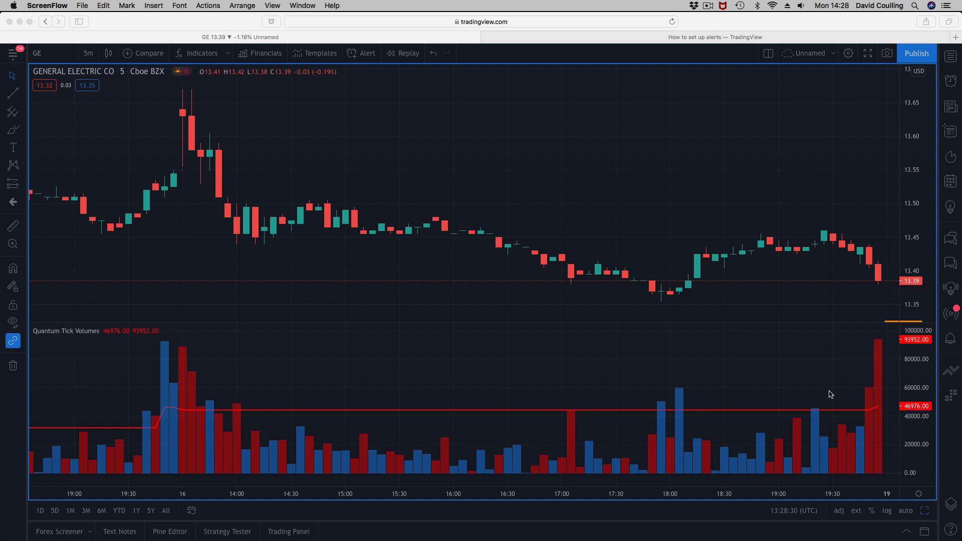
pyautogui.moveTo(883, 347)
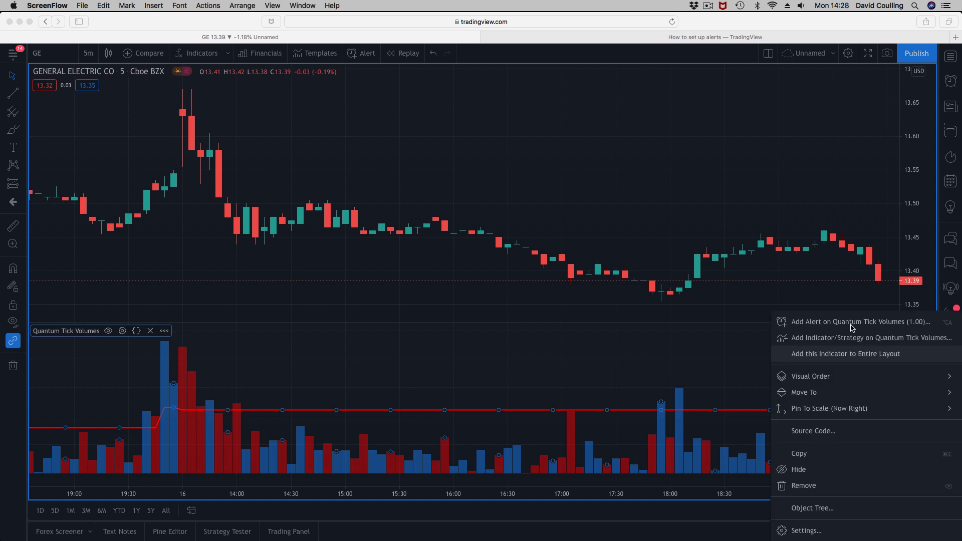
# Step: Add an alert on the Quantum Tick Volumes indicator from the context menu
pyautogui.click(858, 322)
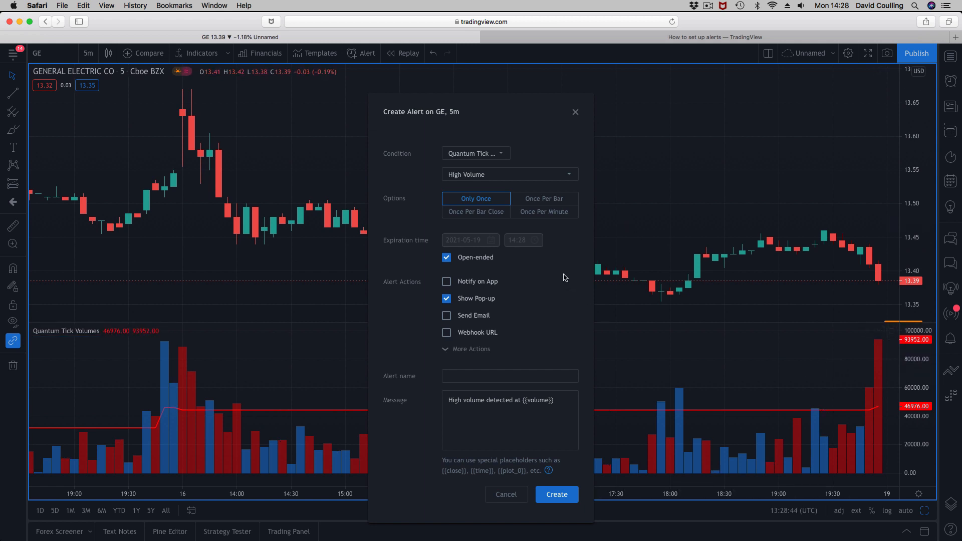
pyautogui.moveTo(548, 267)
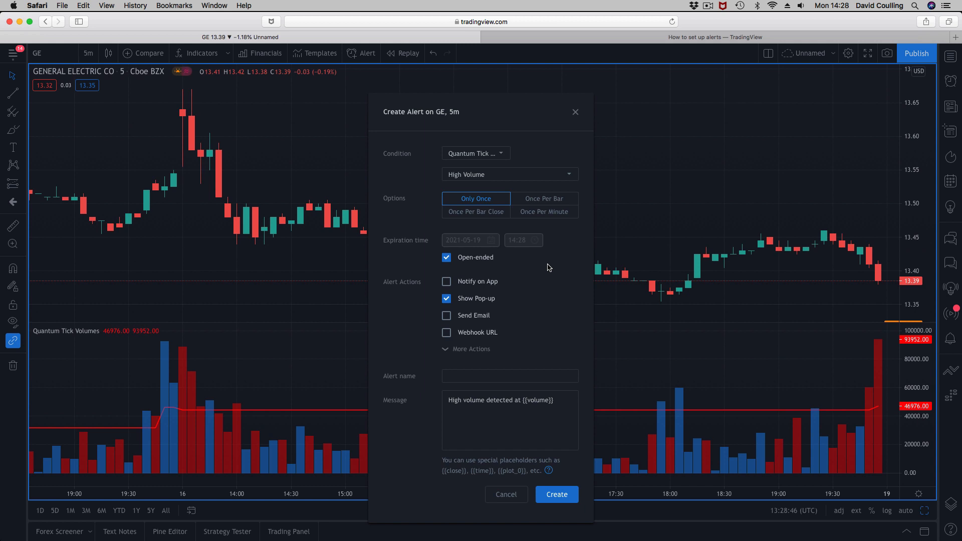
pyautogui.moveTo(572, 122)
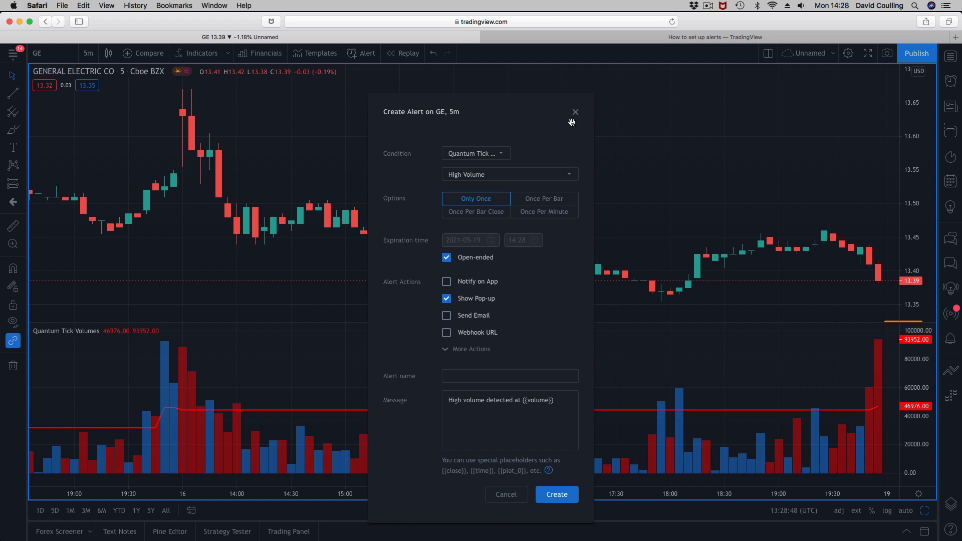
pyautogui.moveTo(761, 416)
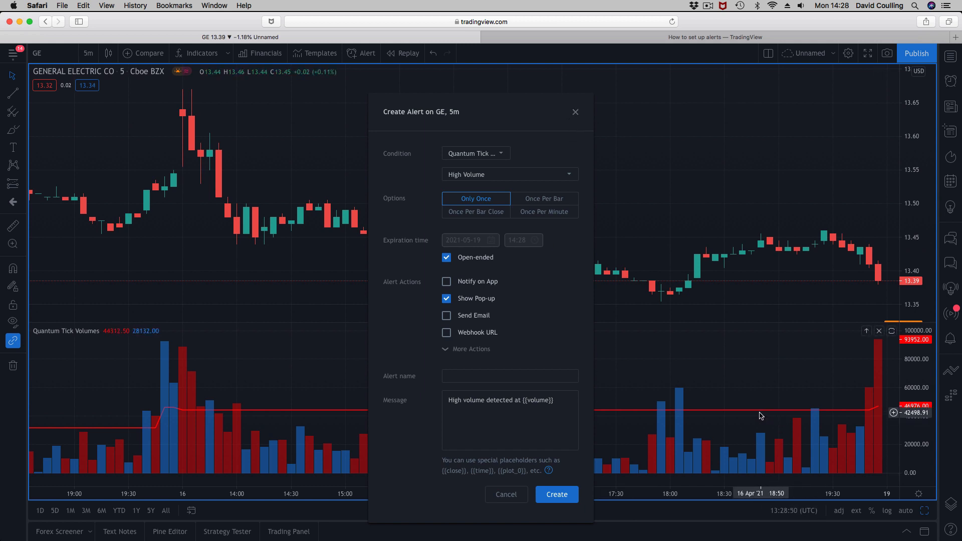
pyautogui.moveTo(786, 415)
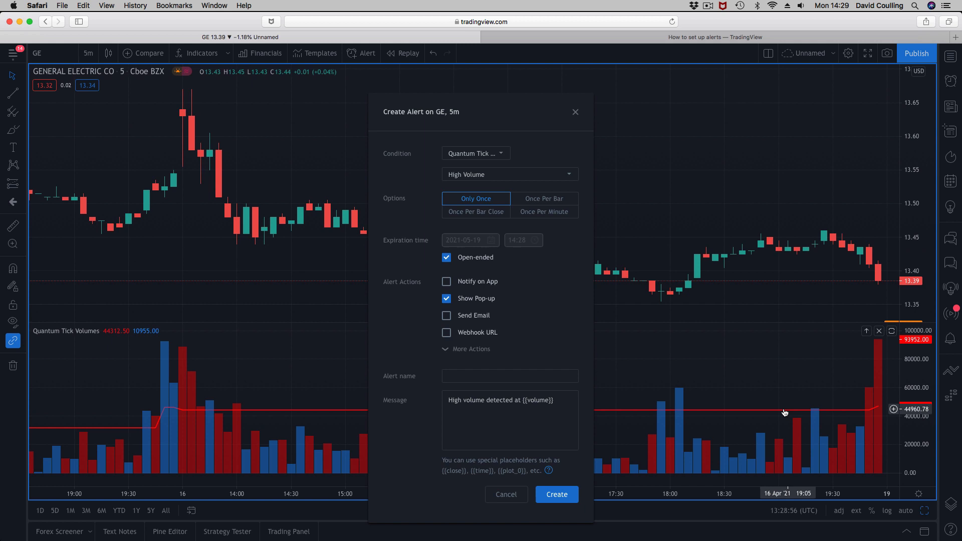
pyautogui.moveTo(616, 277)
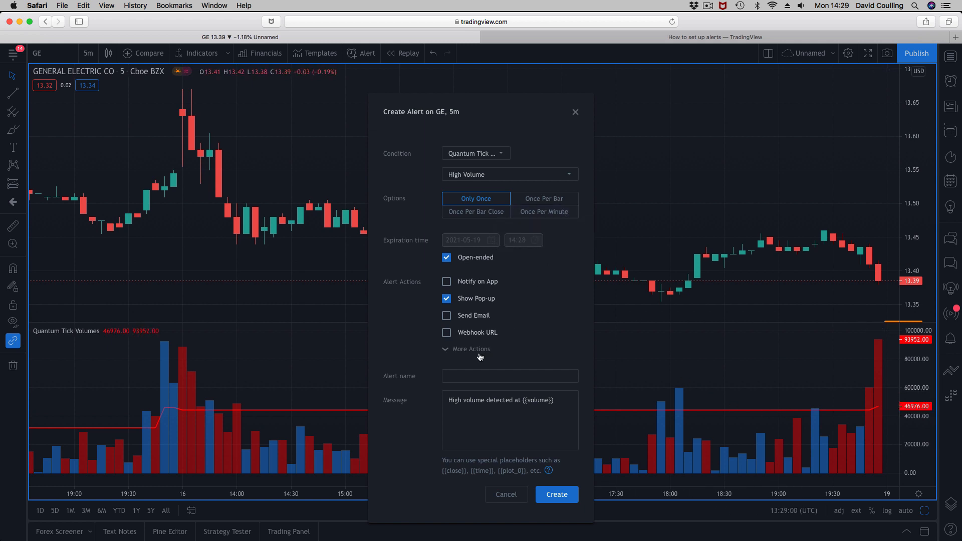
# Step: Reveal More Actions showing Play Sound (Thin, once) and Email-to-SMS options
pyautogui.click(470, 349)
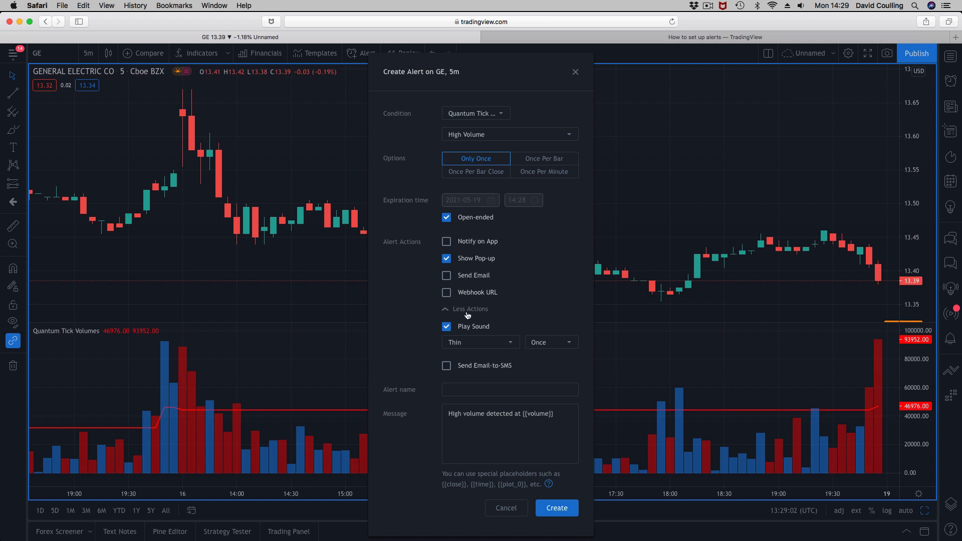
pyautogui.moveTo(527, 303)
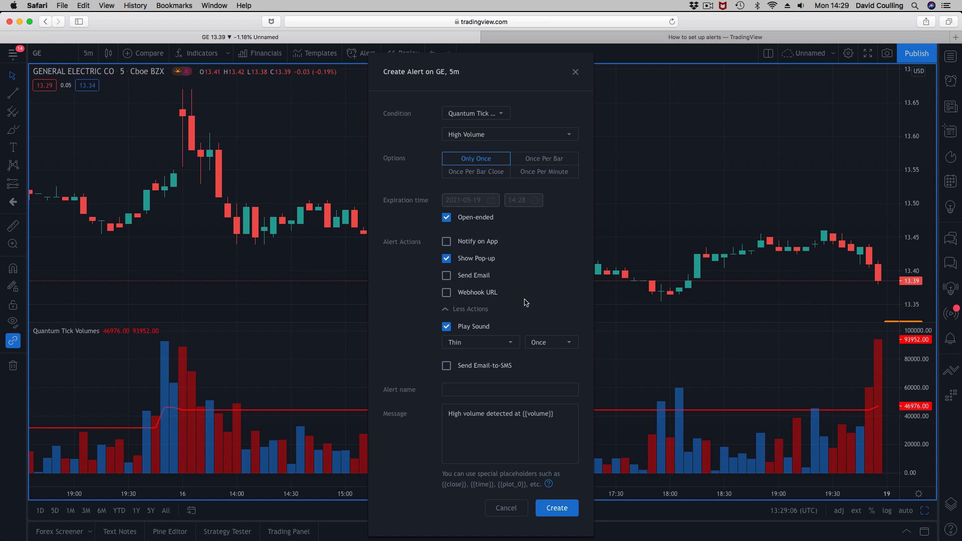
pyautogui.moveTo(563, 98)
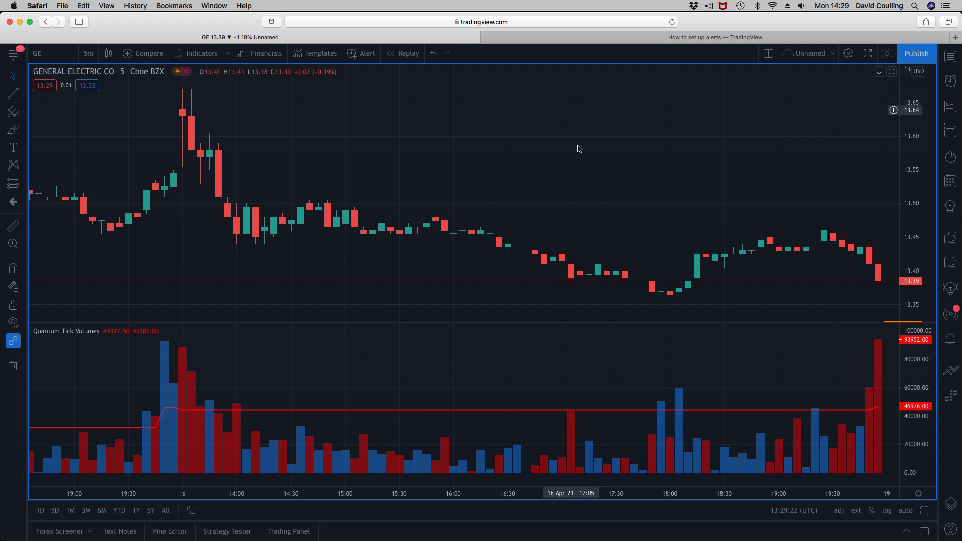
pyautogui.moveTo(393, 414)
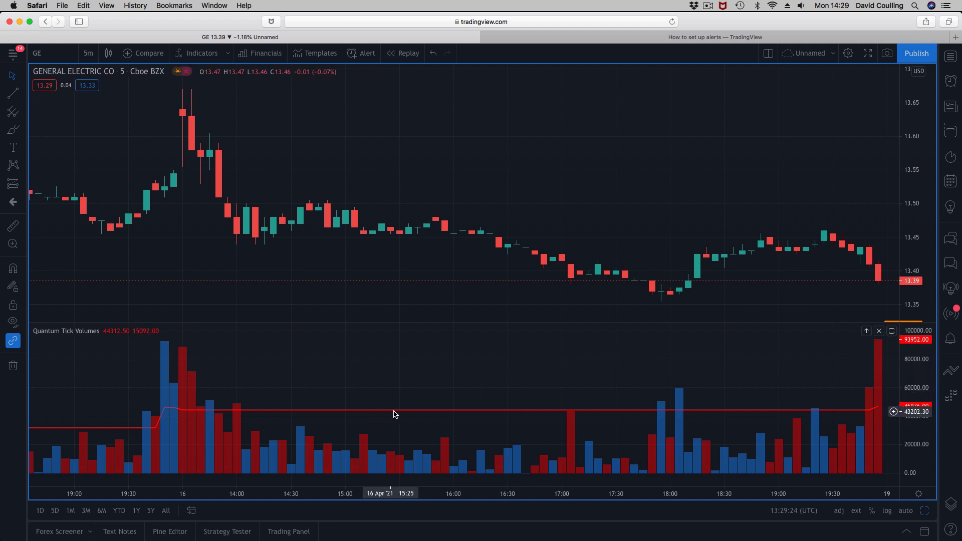
pyautogui.moveTo(488, 415)
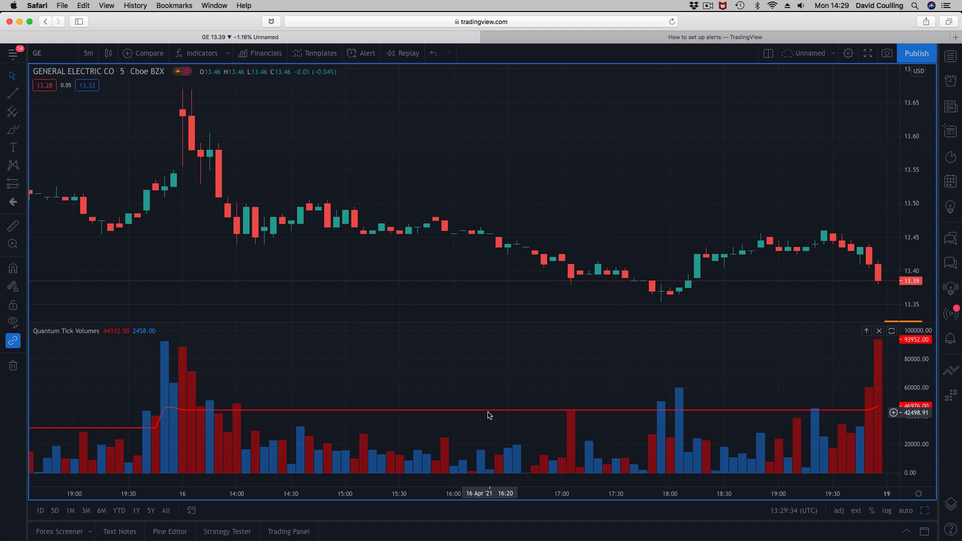
# Step: Look through the 'How to set up alerts' article's further methods and return to its opening
pyautogui.click(715, 37)
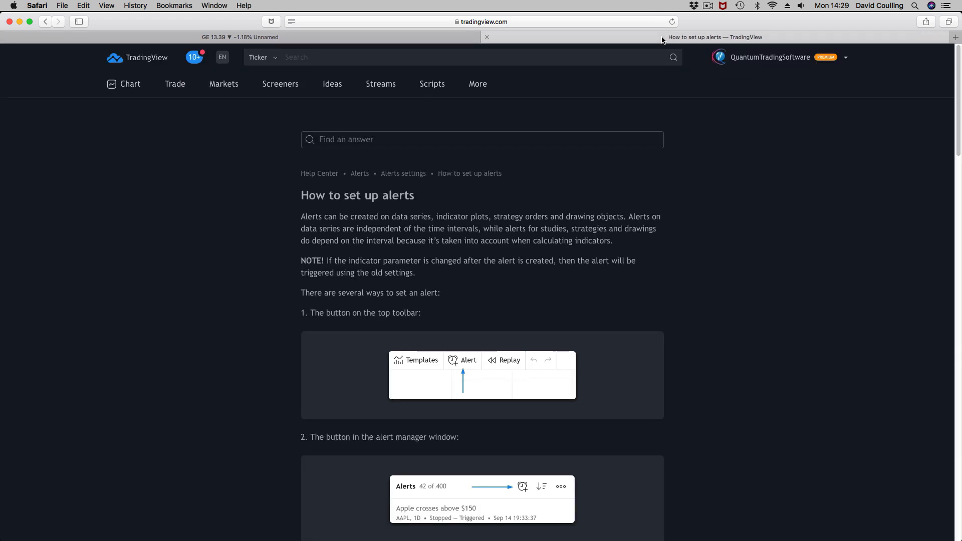
pyautogui.moveTo(666, 234)
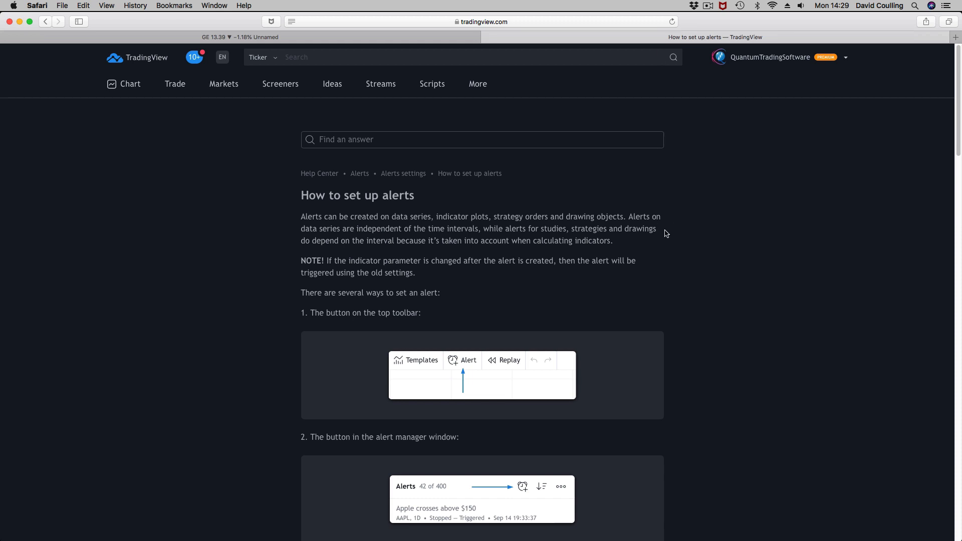
pyautogui.scroll(-3)
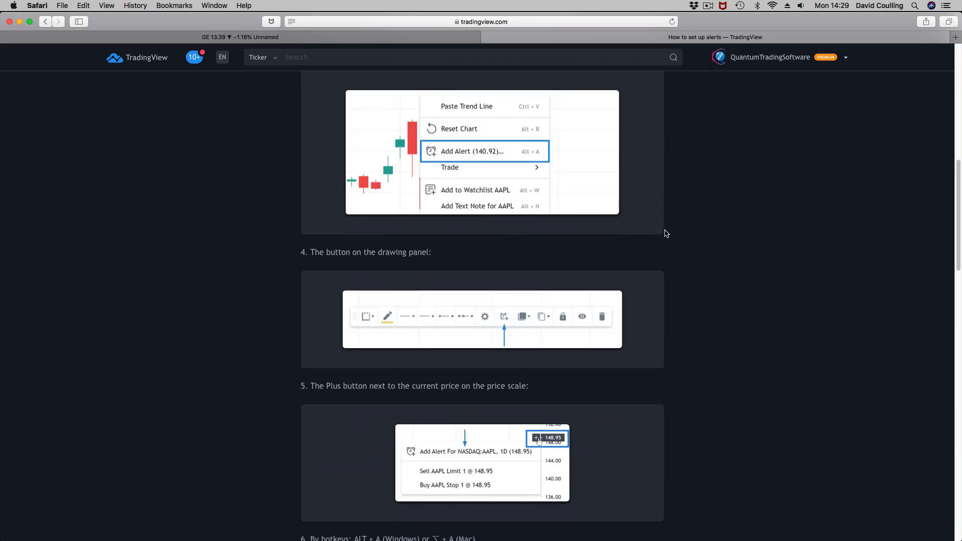
pyautogui.scroll(3)
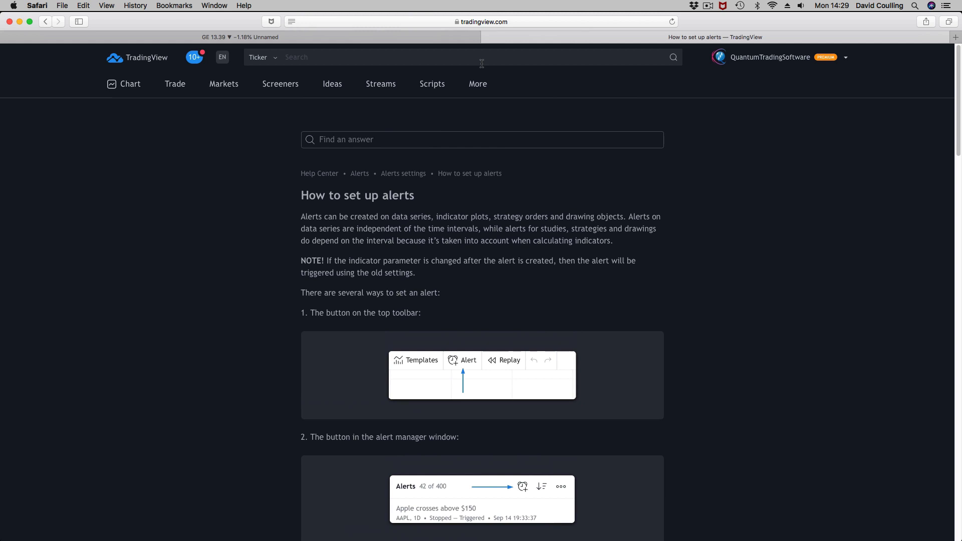